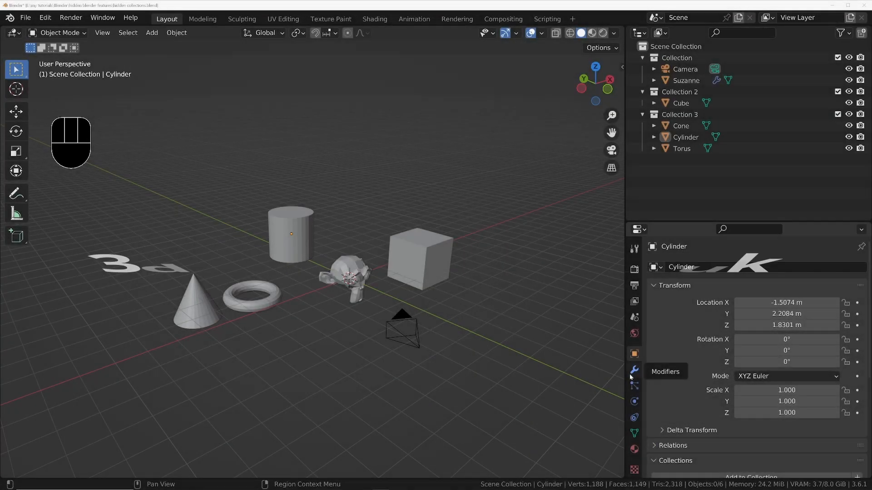
mouse_move(634, 383)
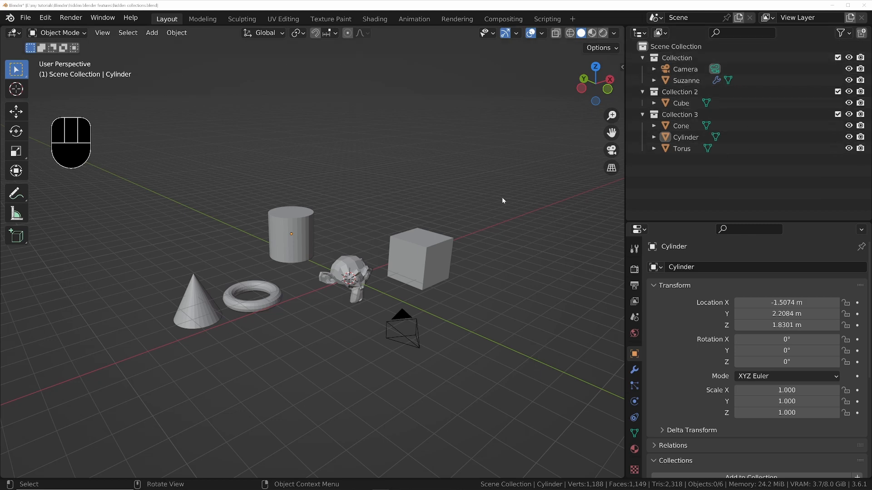
mouse_move(329, 241)
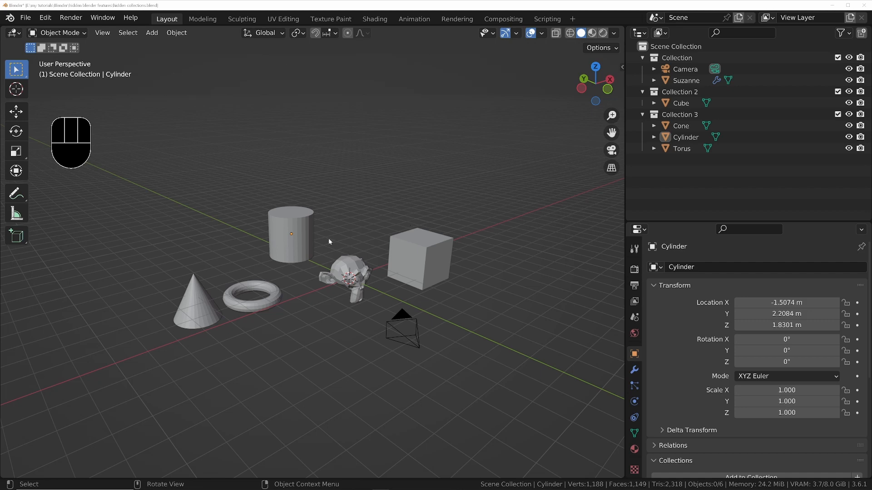
Select the torus and grab every object sharing its collection with Select Grouped.
click(681, 149)
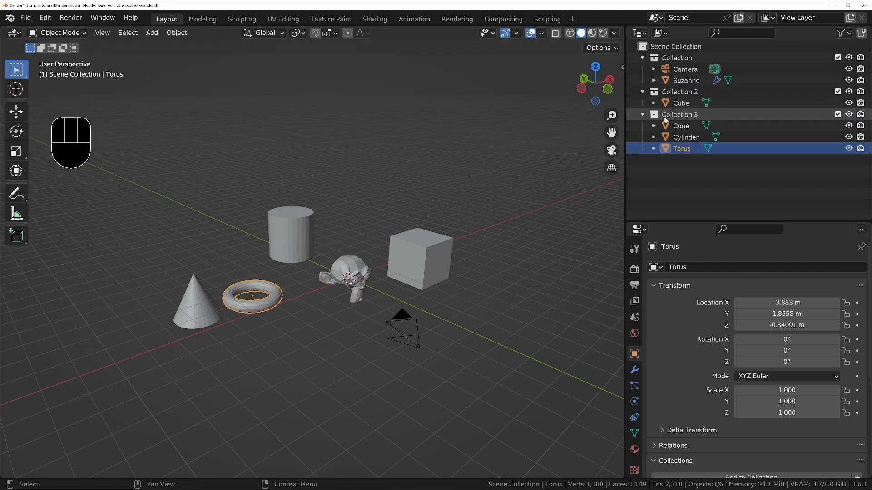
key(shift+g)
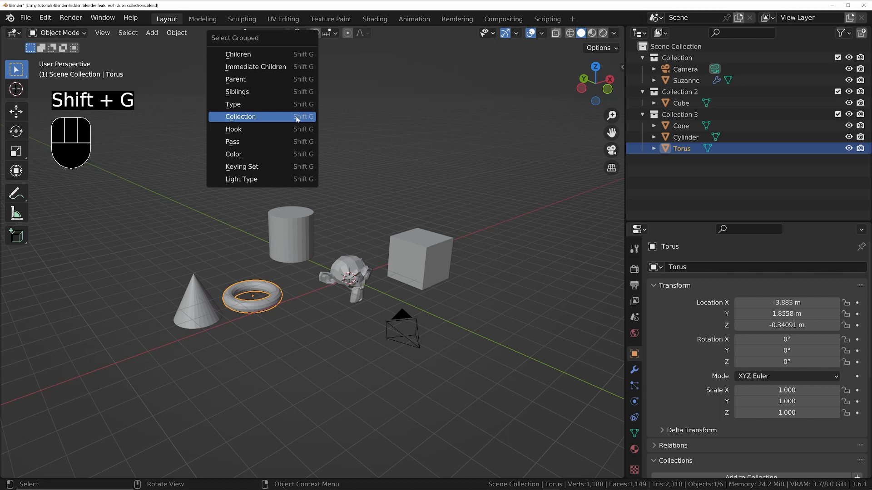
click(240, 116)
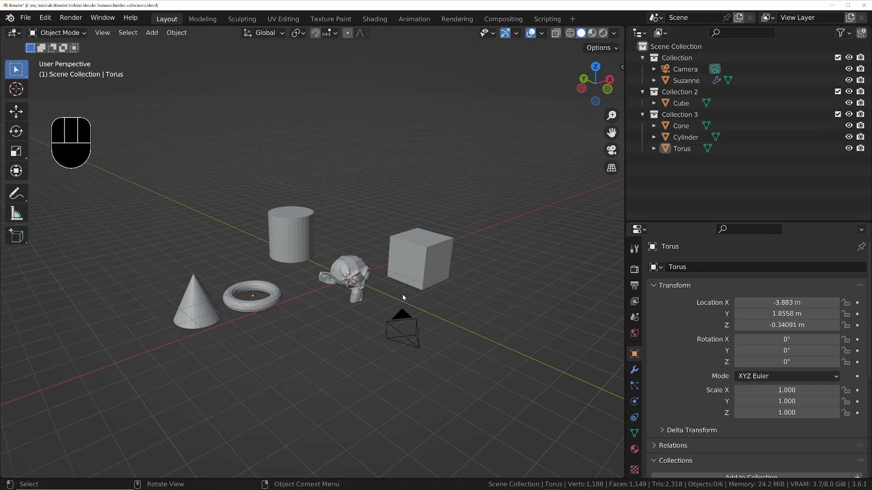
Group the torus and Suzanne into a new collection named 'my collection'.
click(681, 149)
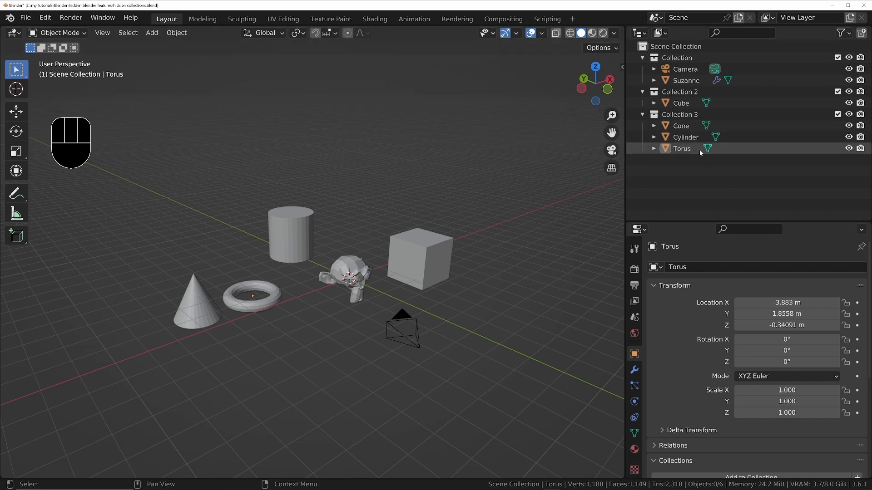
click(681, 149)
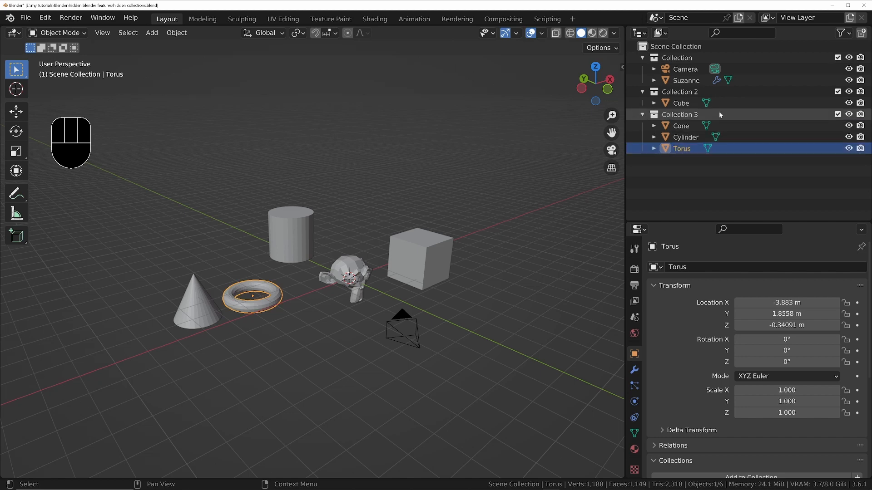
click(686, 80)
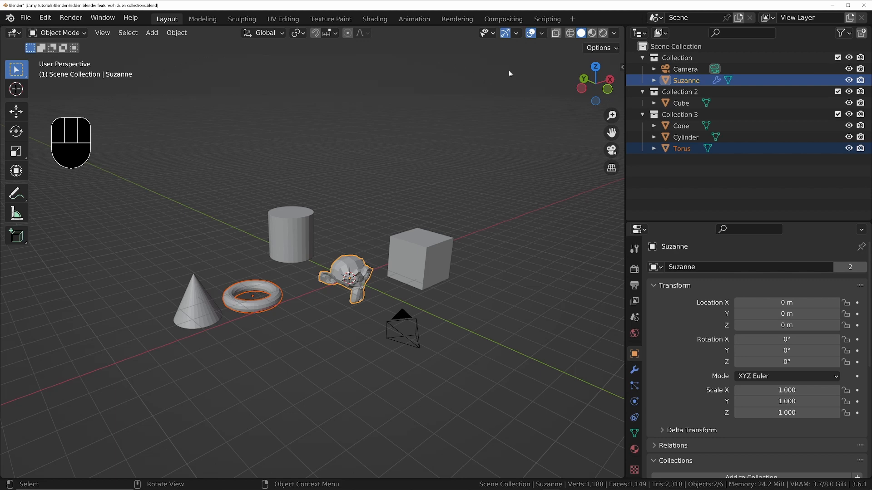
mouse_move(318, 165)
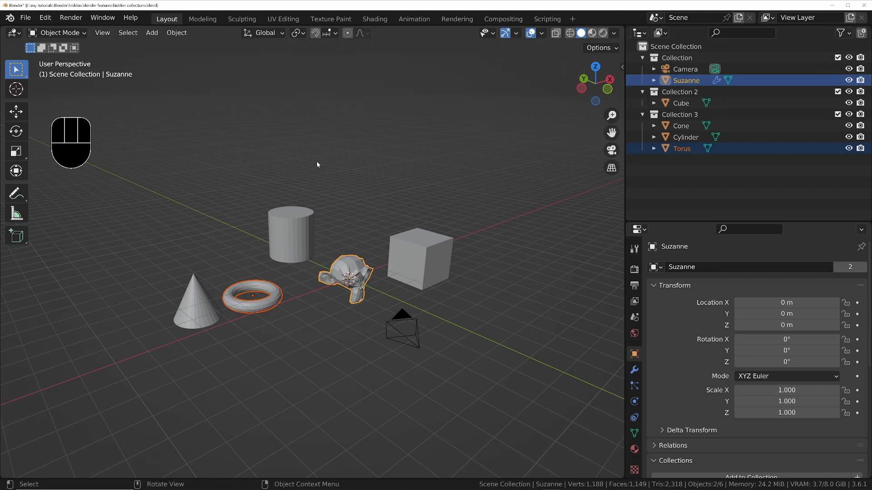
key(ctrl+g)
text(my co)
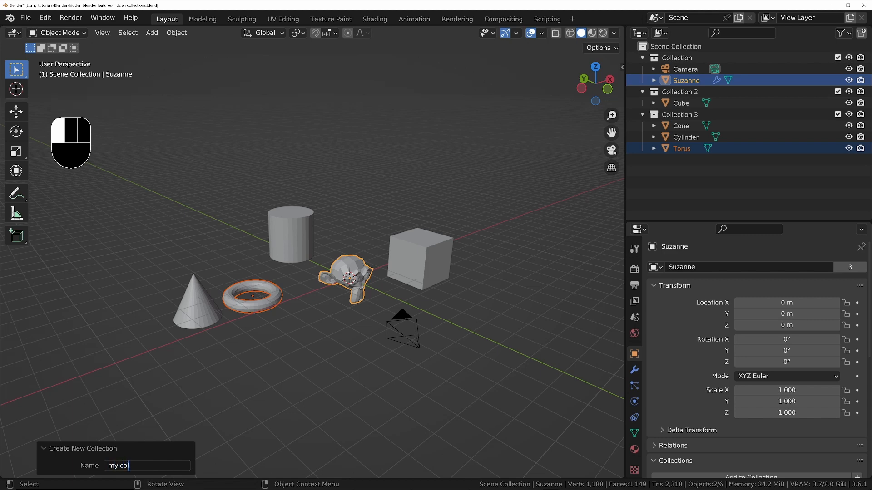
text(lection)
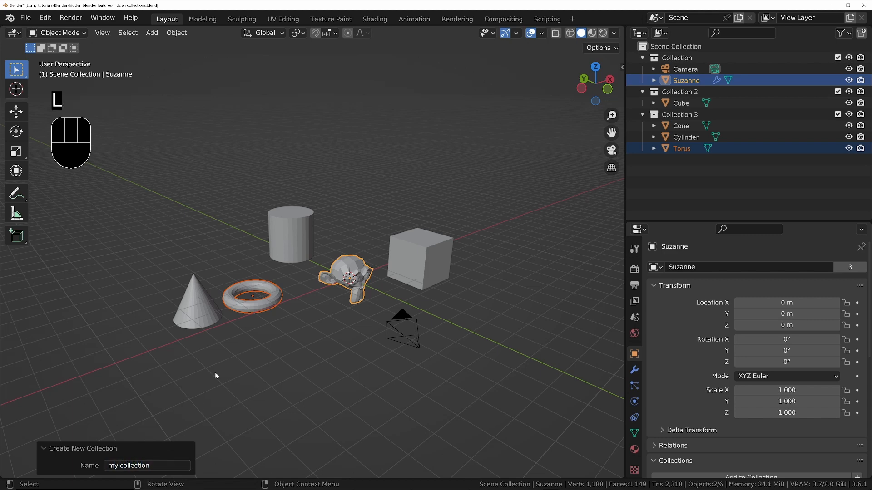
mouse_move(633, 354)
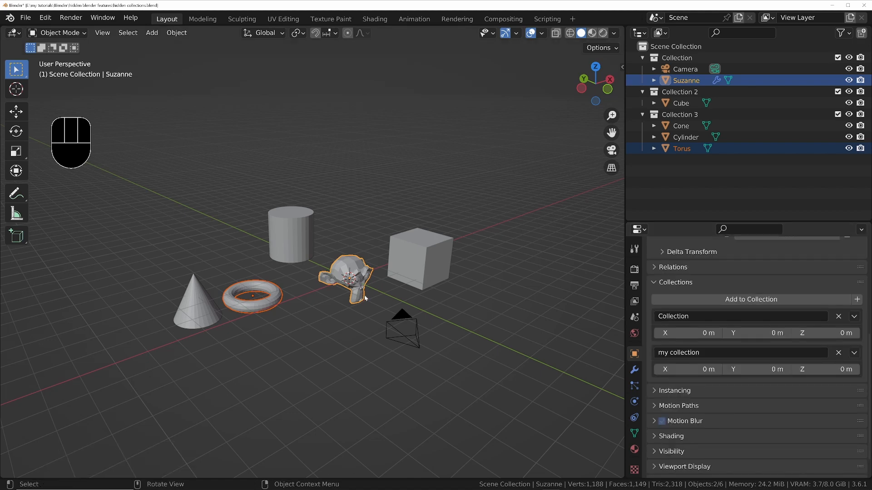
mouse_move(722, 352)
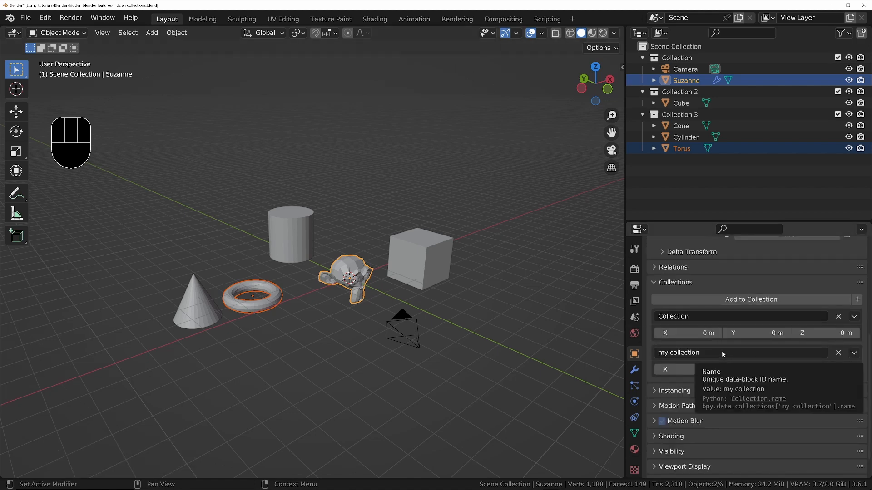
Select the objects in my collection, then those in the cylinder's collection, and clear the selection.
click(395, 114)
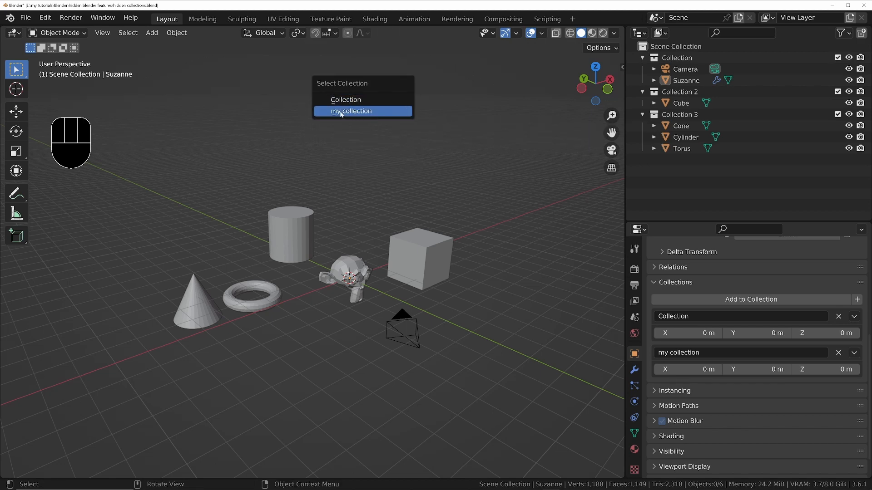
click(351, 111)
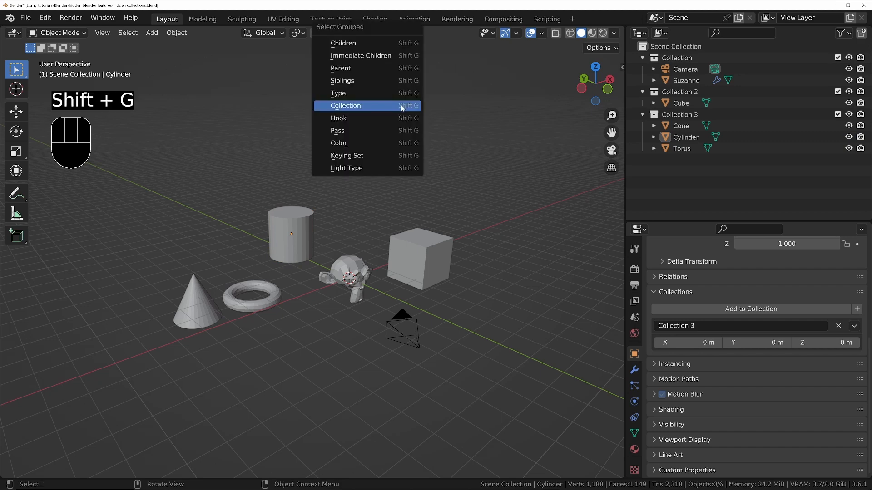
click(345, 105)
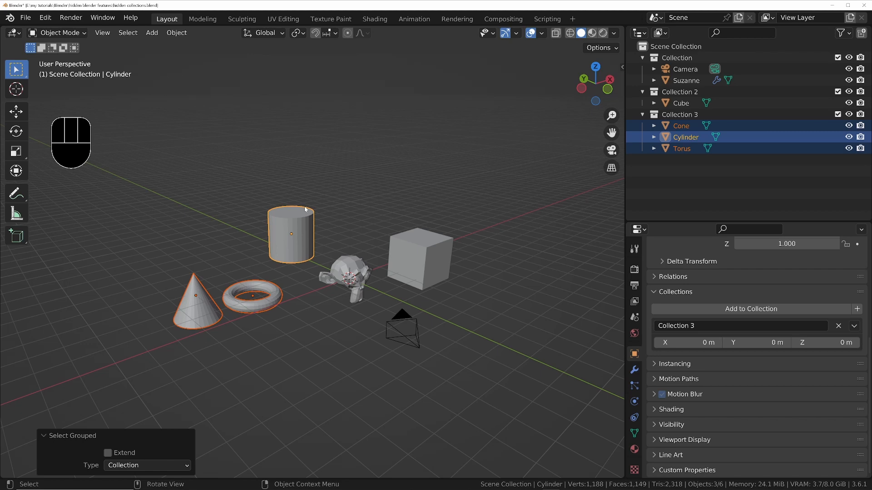
key(Escape)
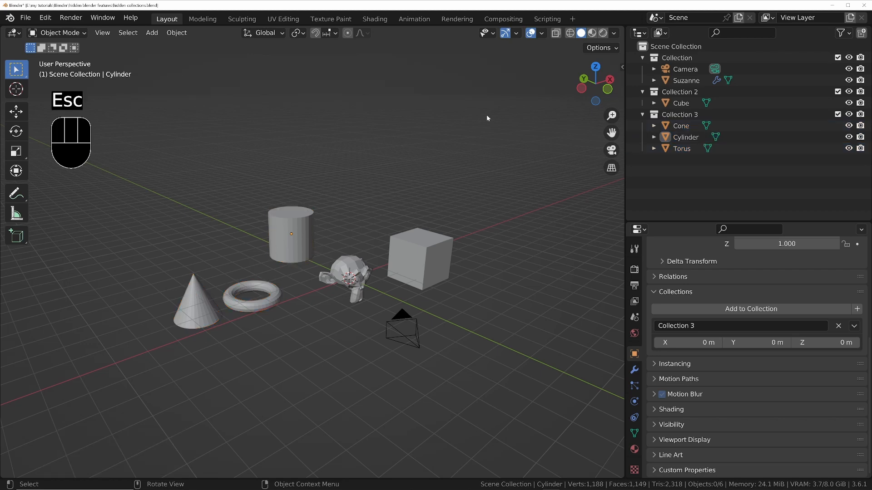
click(657, 33)
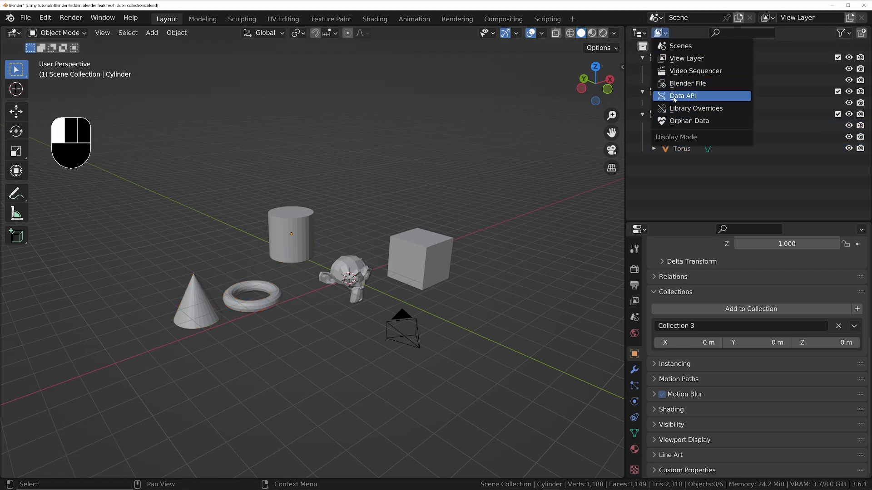
mouse_move(688, 82)
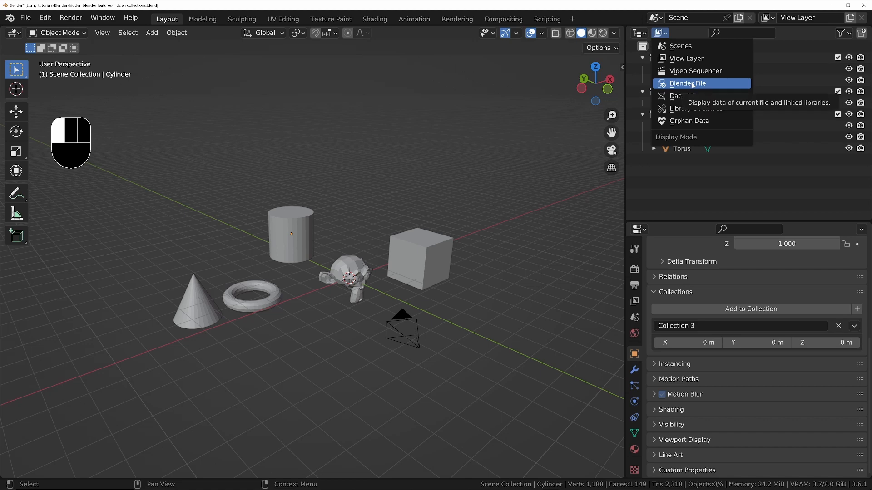
Switch the outliner to Blender File mode and select the objects of Collection 3, then Collection 2 plus Collection.
click(687, 83)
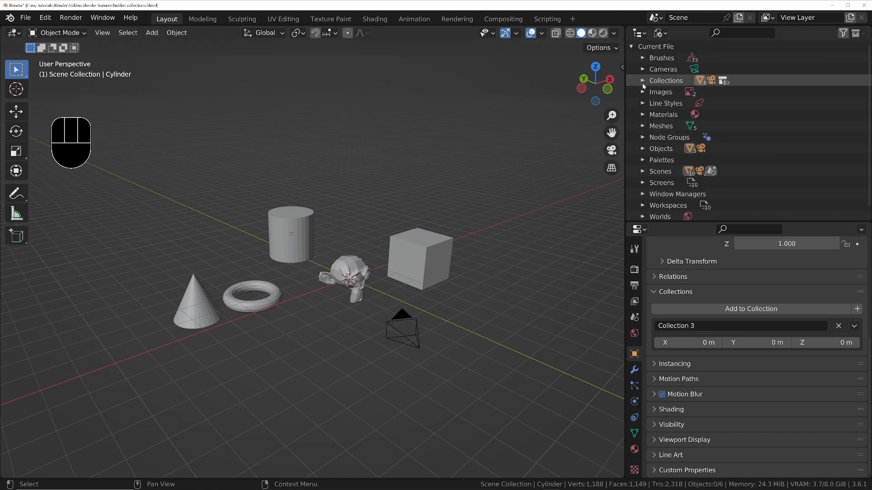
click(694, 103)
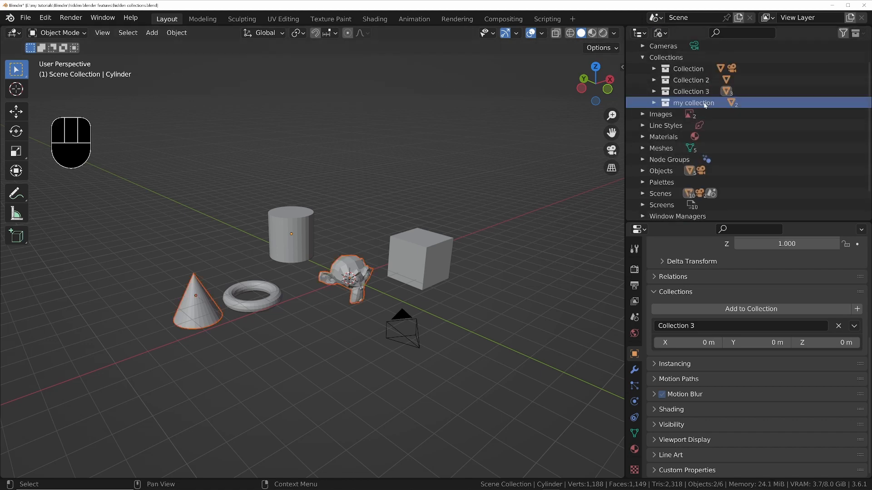
click(694, 91)
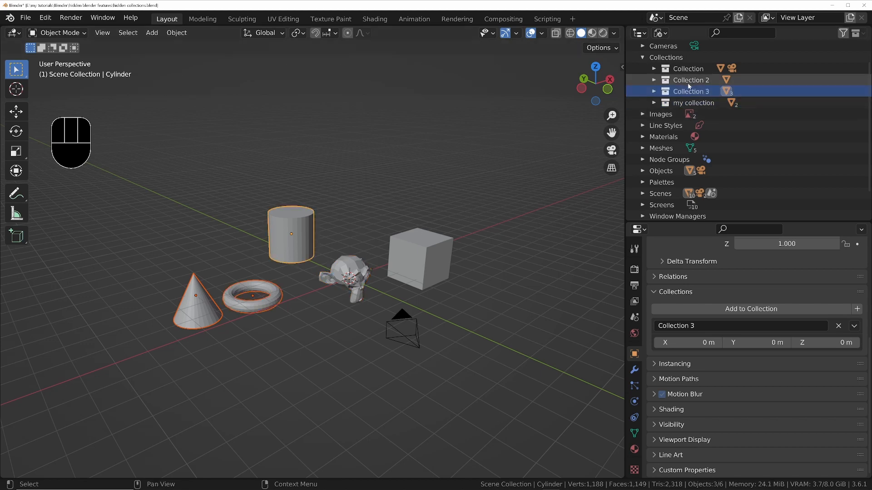
click(690, 80)
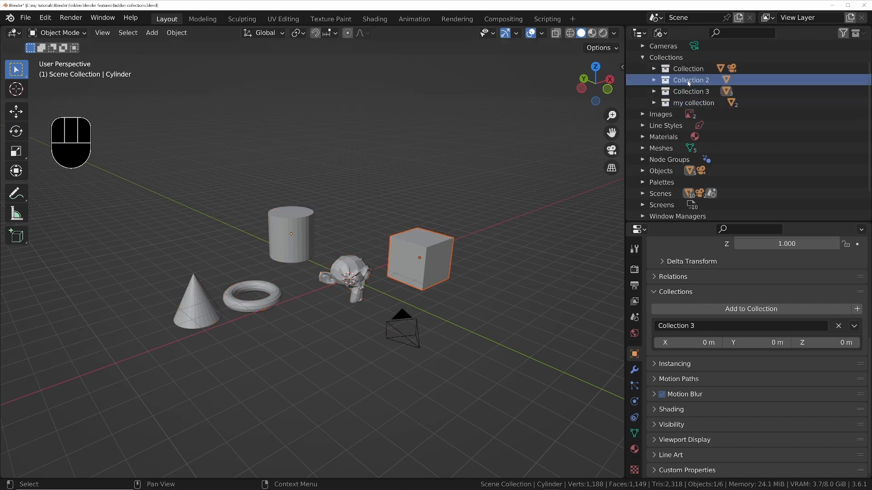
click(688, 69)
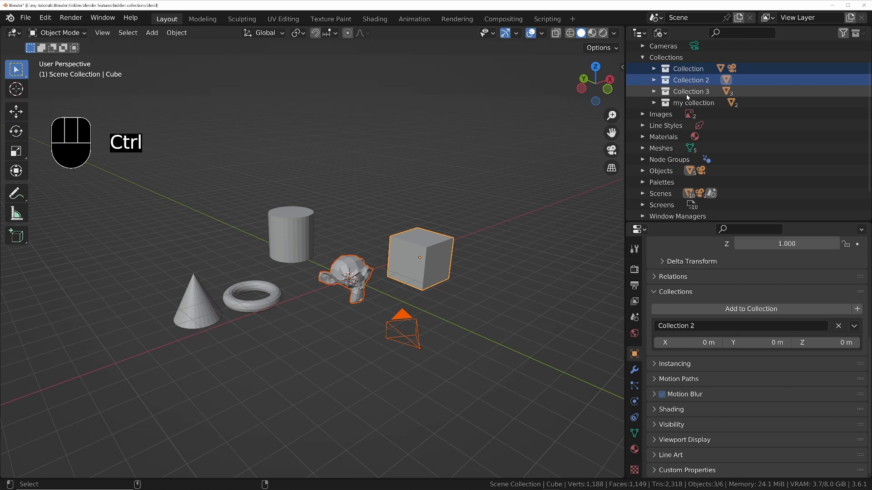